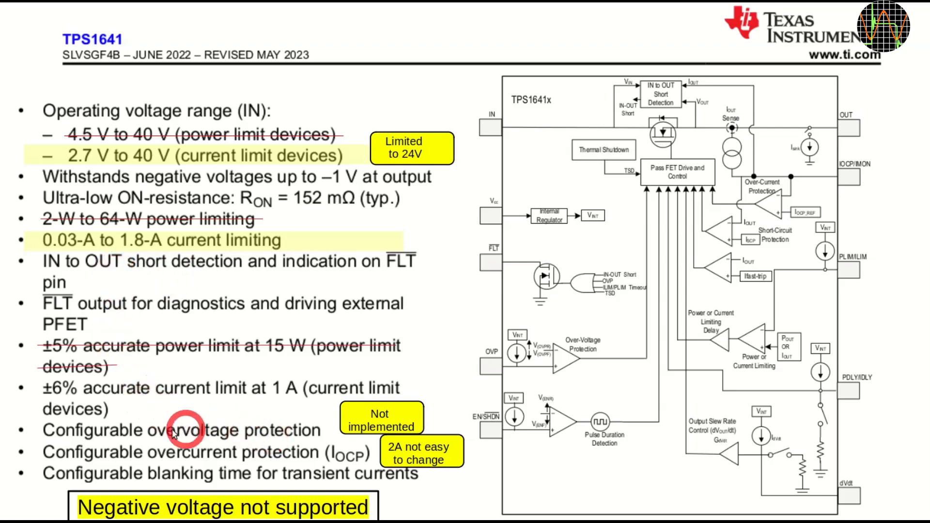
mouse_move(368, 421)
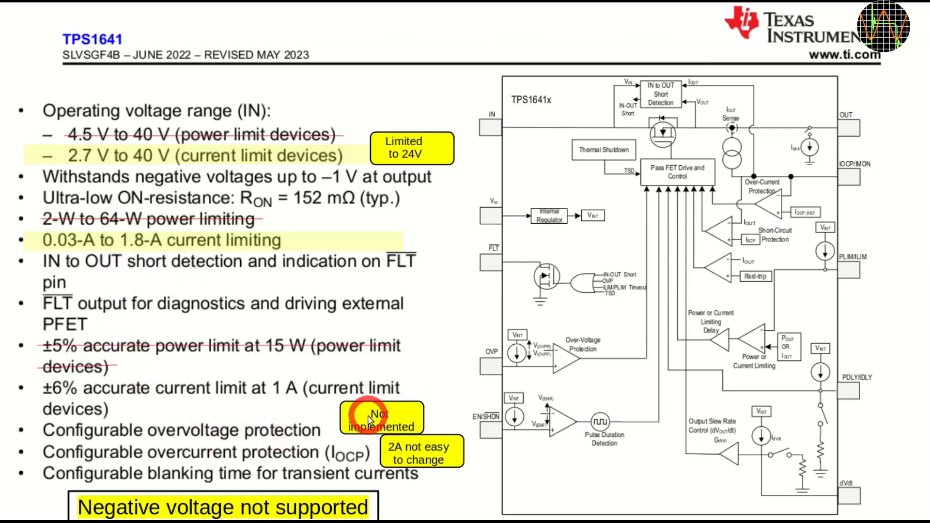
mouse_move(350, 421)
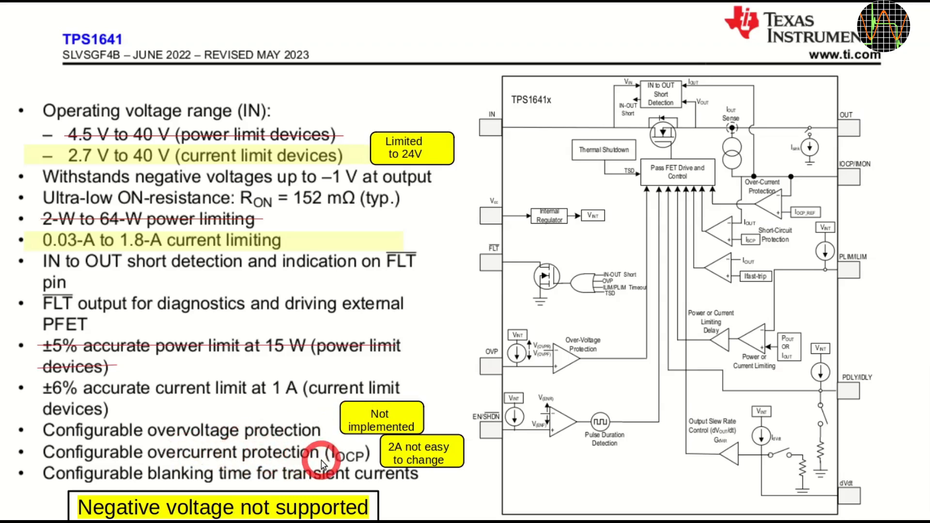
mouse_move(407, 452)
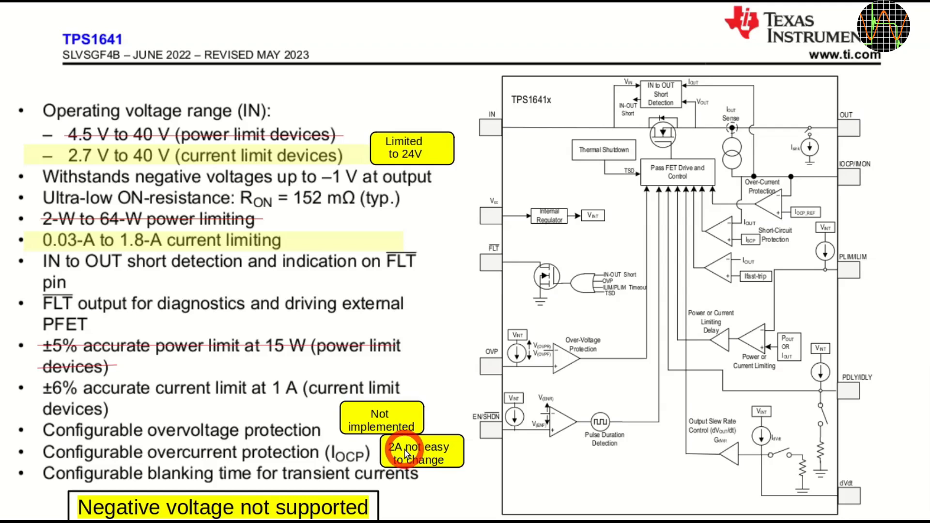
mouse_move(320, 477)
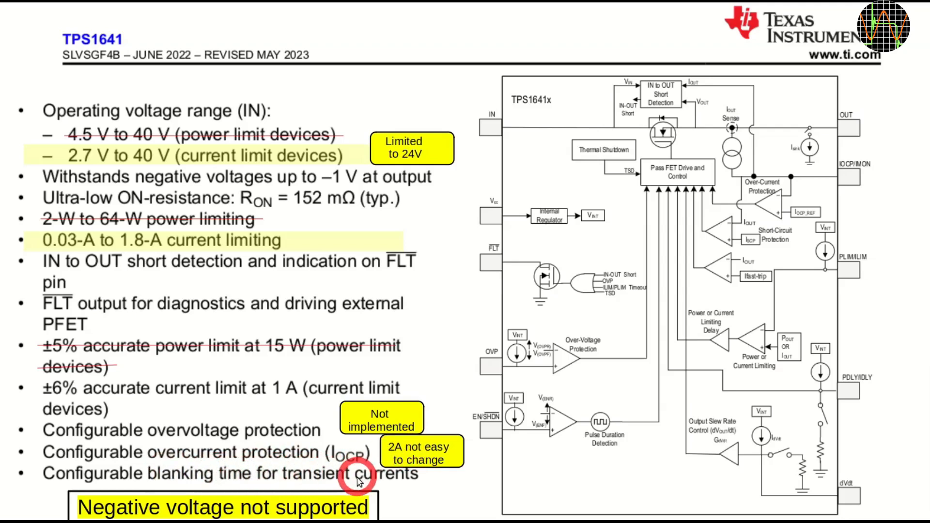
mouse_move(533, 460)
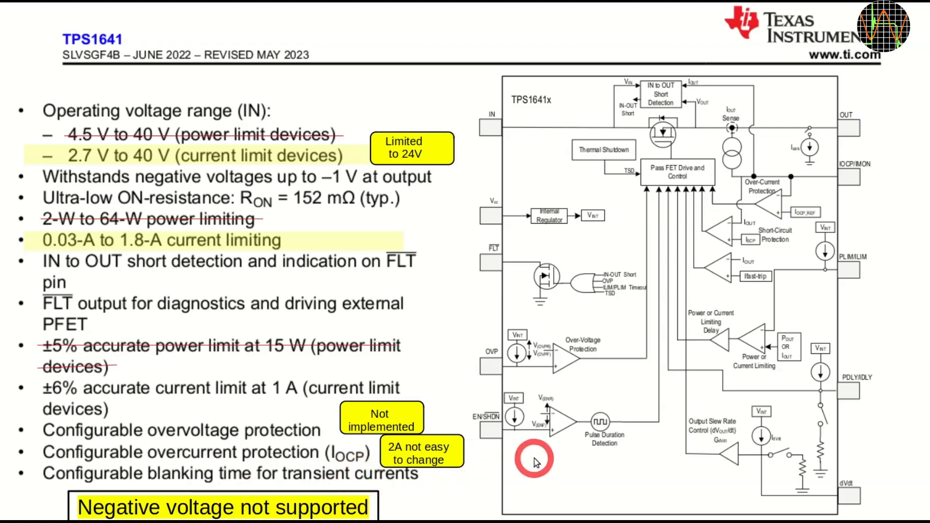
mouse_move(596, 171)
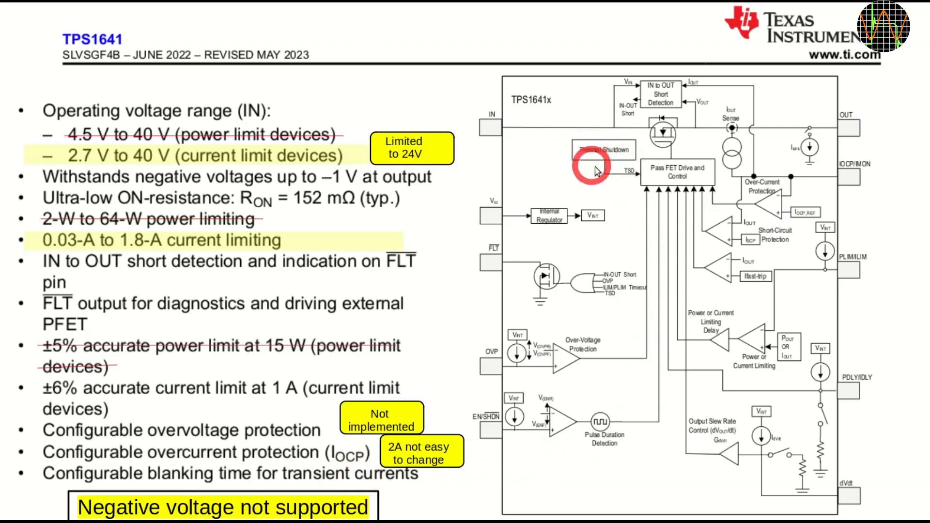
mouse_move(610, 171)
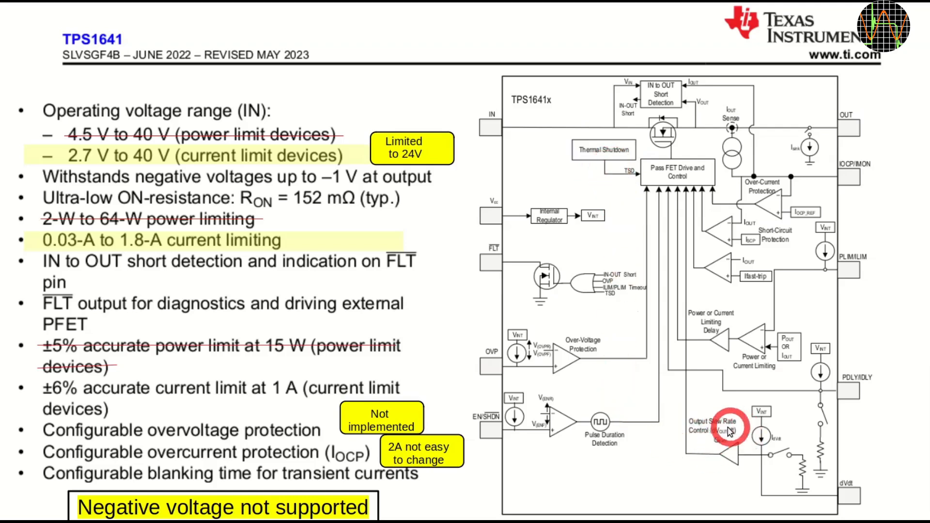
mouse_move(724, 442)
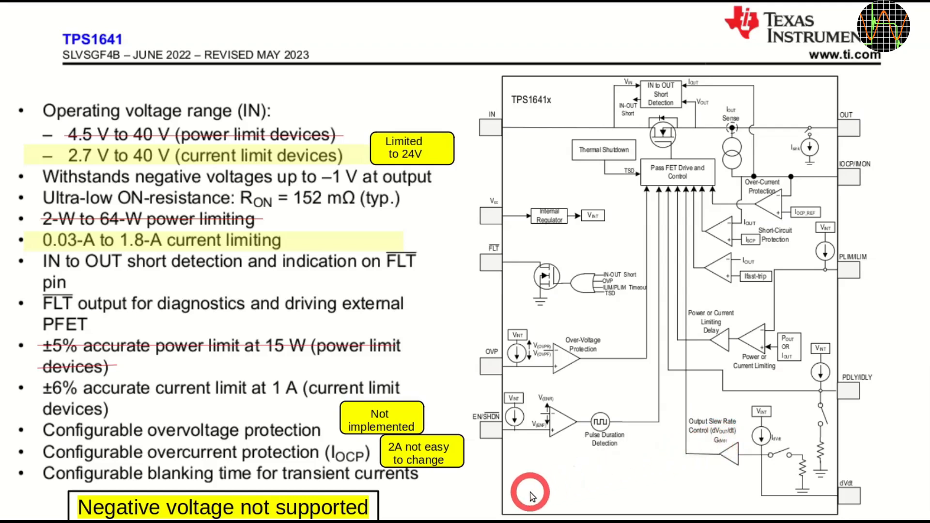
mouse_move(214, 512)
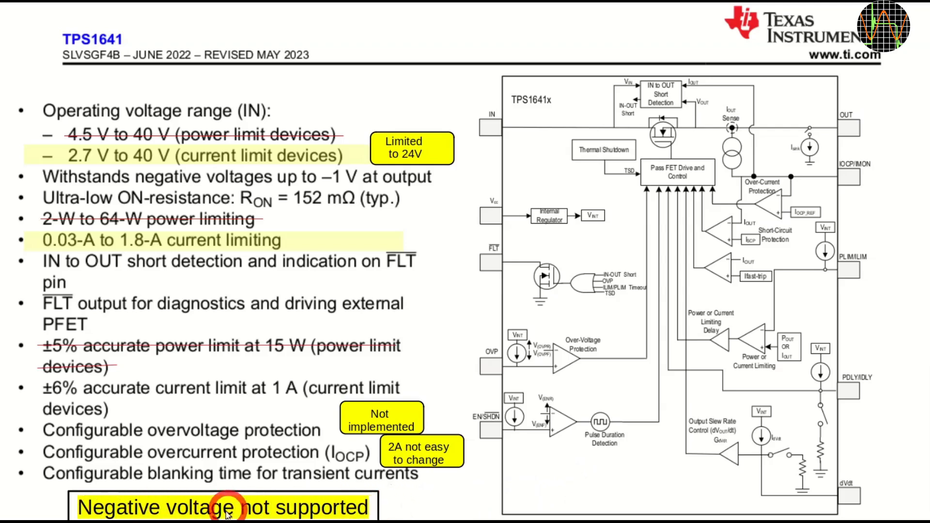
mouse_move(55, 508)
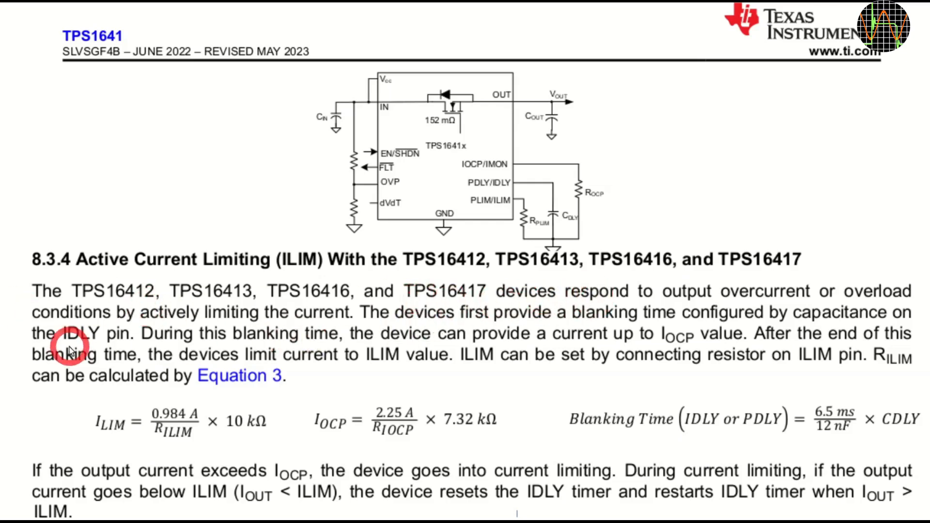
mouse_move(100, 336)
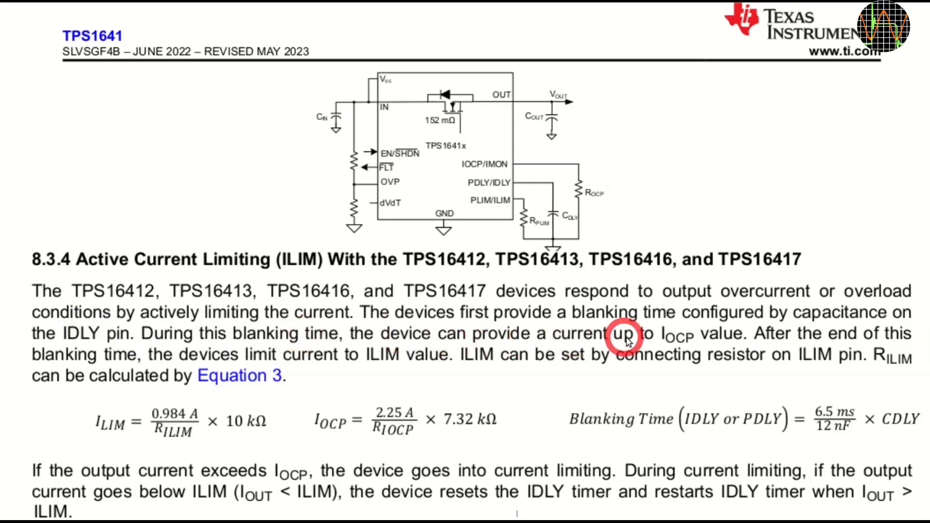
mouse_move(691, 341)
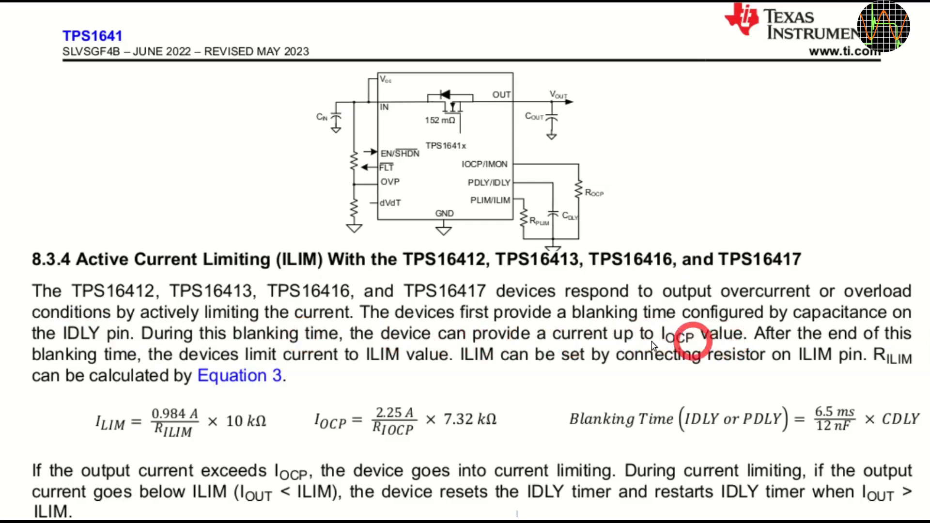
mouse_move(436, 358)
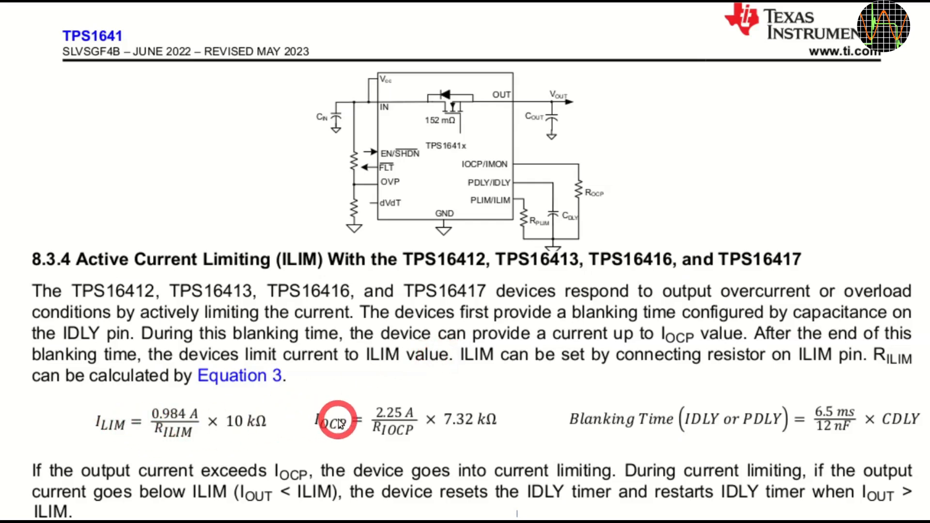
mouse_move(798, 420)
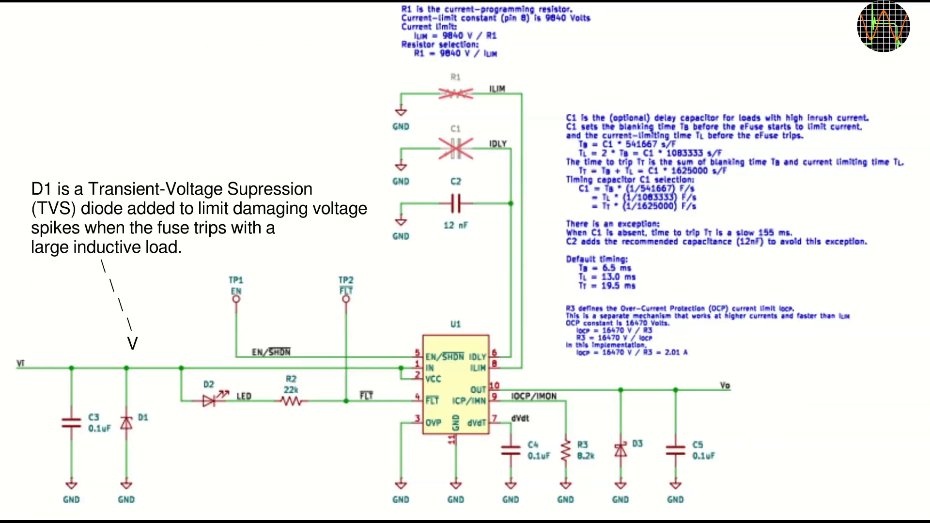
left_click(468, 90)
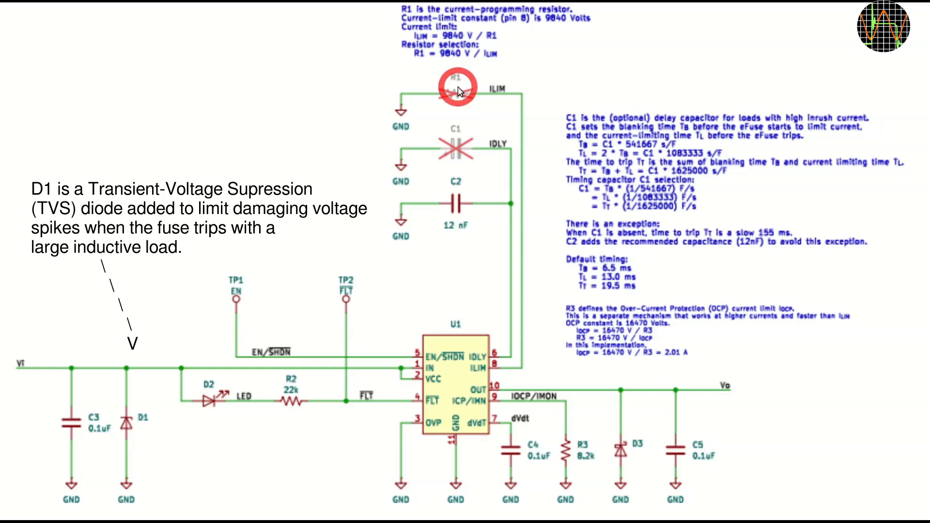
mouse_move(499, 97)
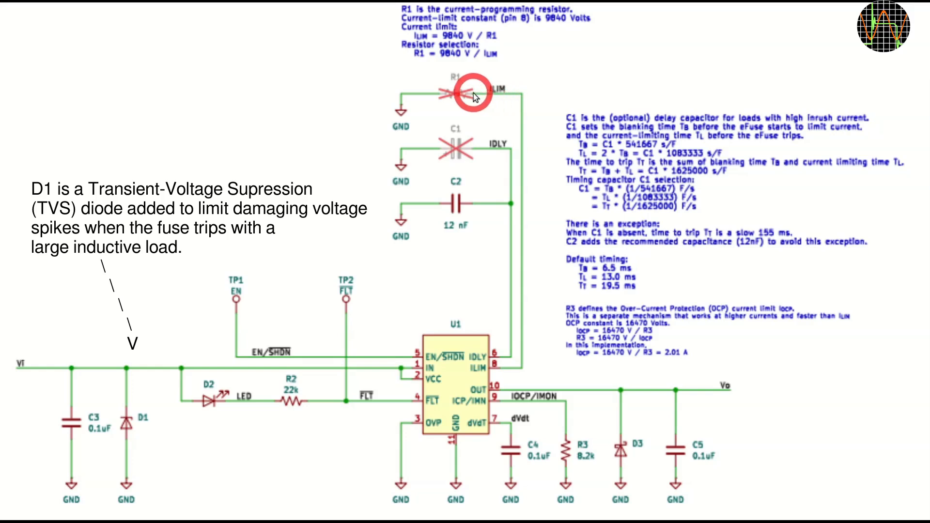
mouse_move(495, 95)
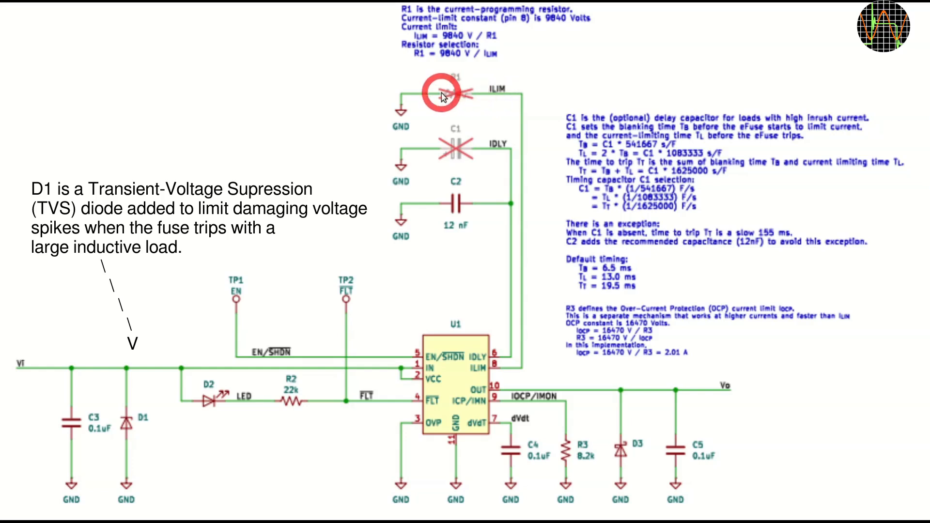
mouse_move(461, 141)
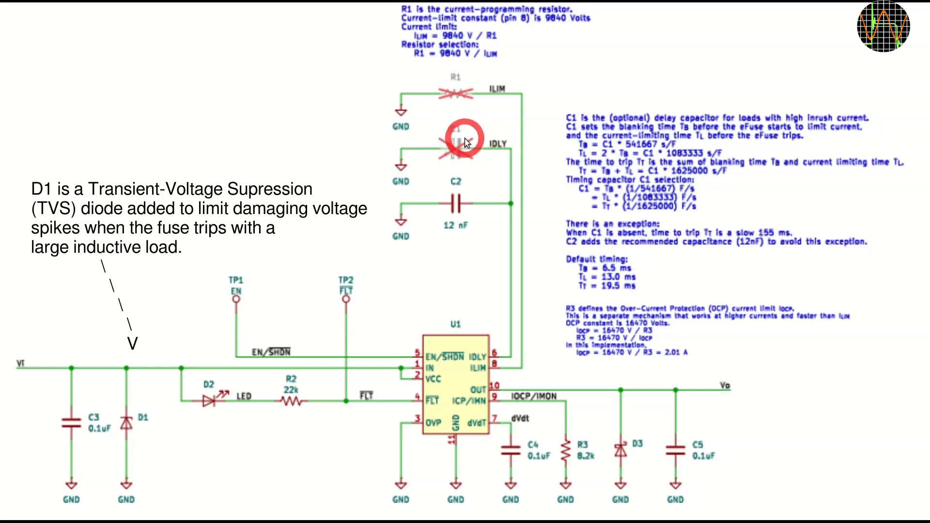
mouse_move(495, 147)
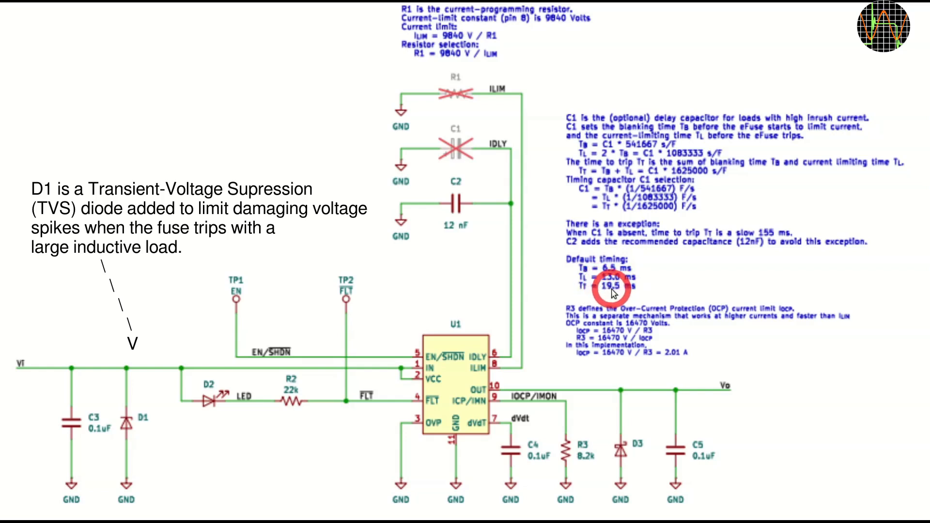
mouse_move(612, 293)
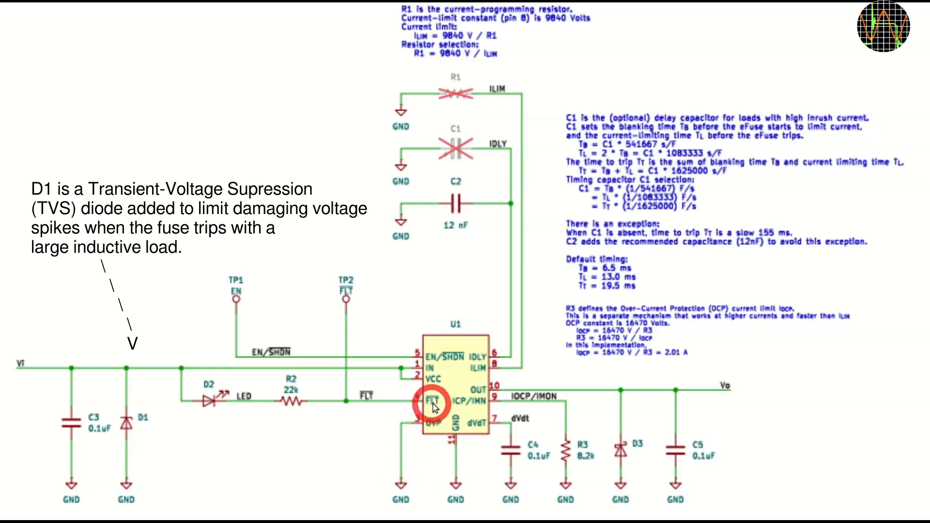
mouse_move(270, 405)
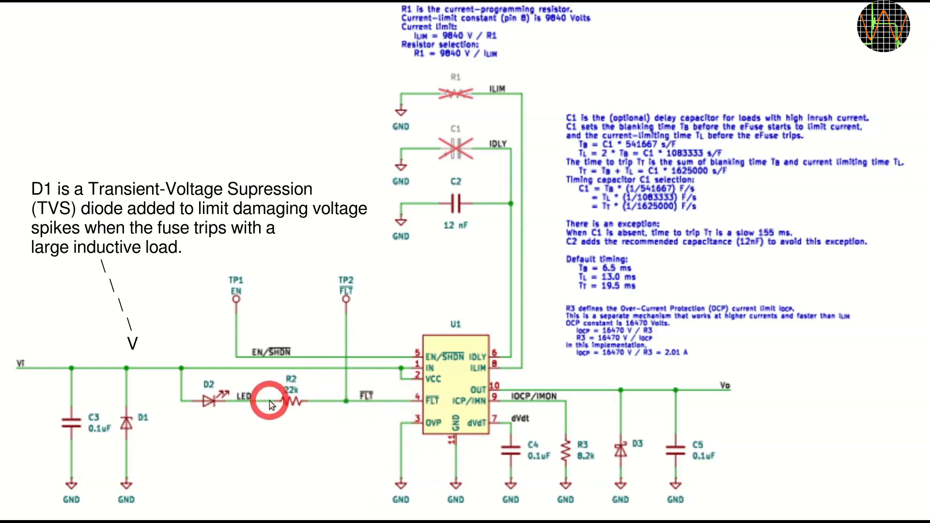
mouse_move(343, 327)
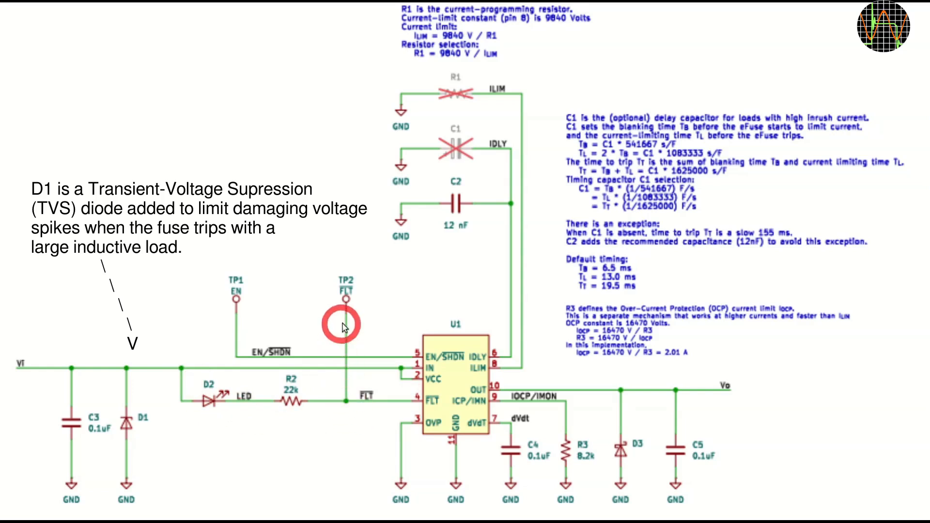
mouse_move(257, 348)
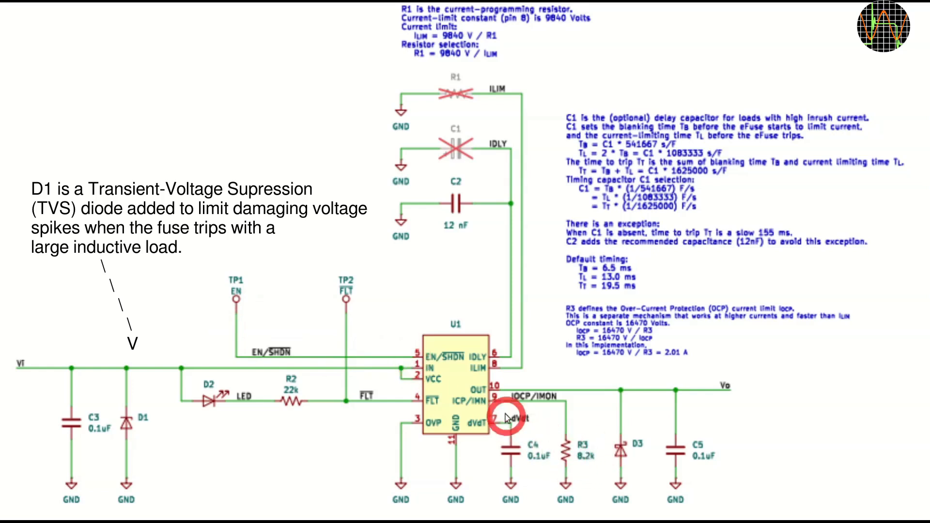
mouse_move(586, 453)
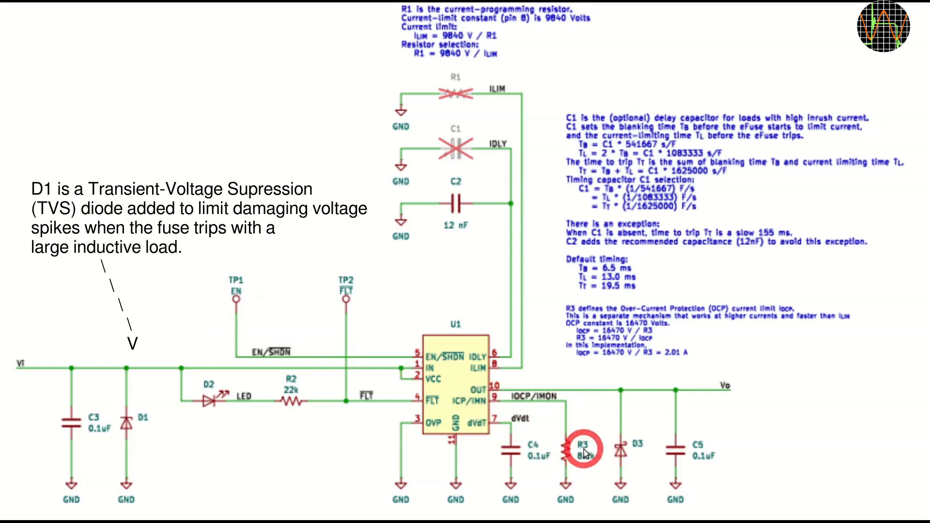
mouse_move(670, 359)
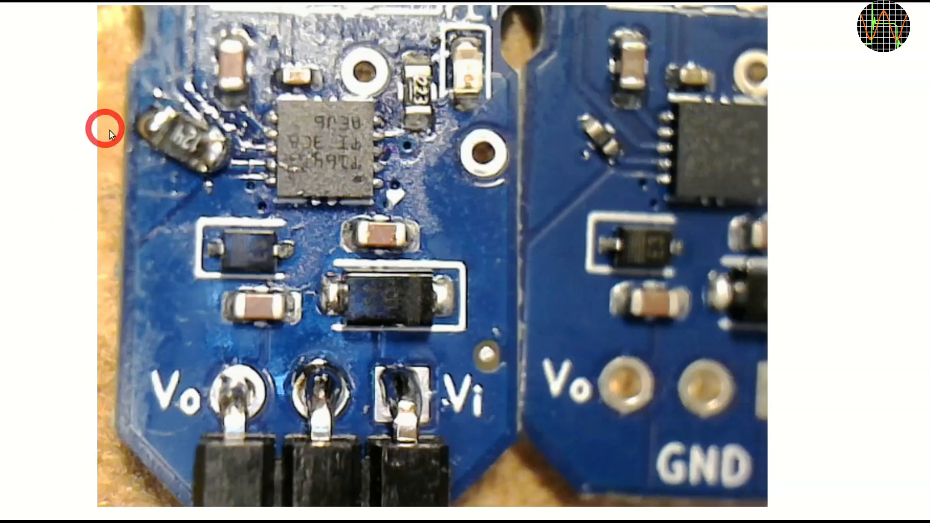
mouse_move(210, 169)
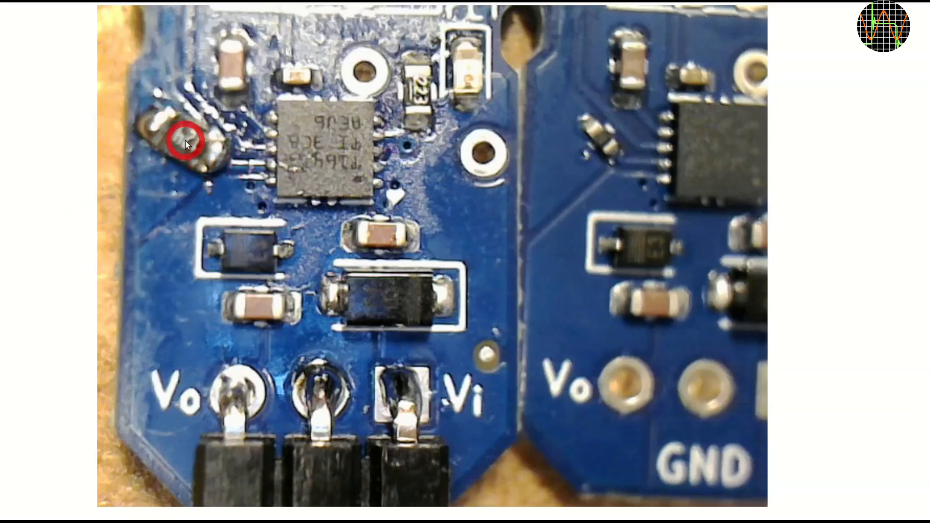
mouse_move(611, 145)
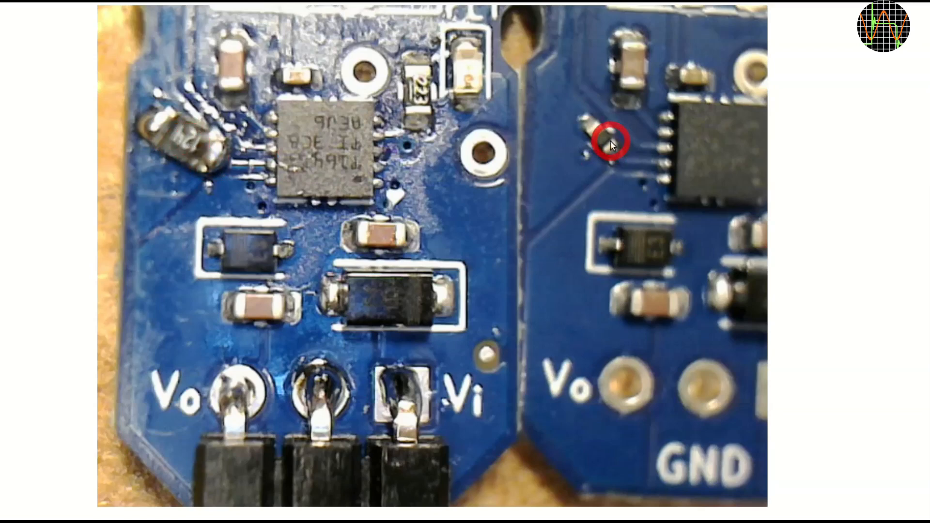
mouse_move(604, 143)
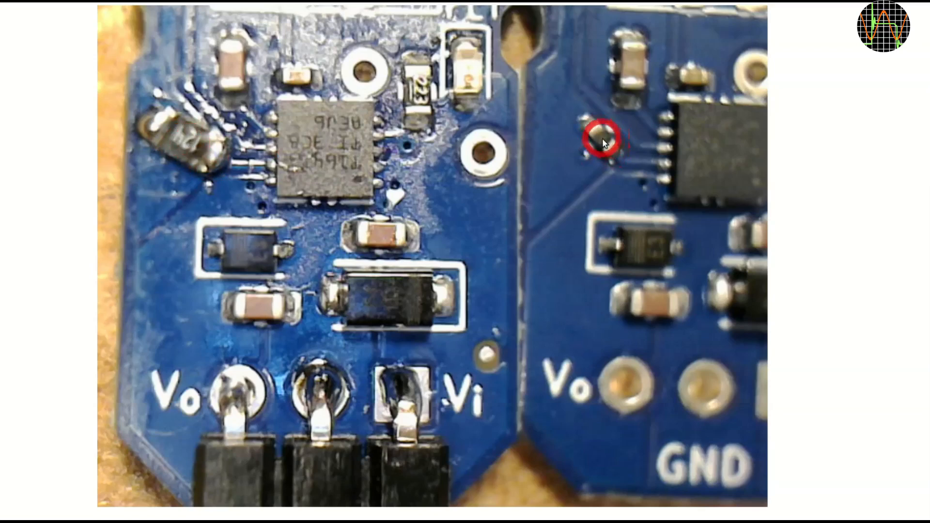
mouse_move(164, 151)
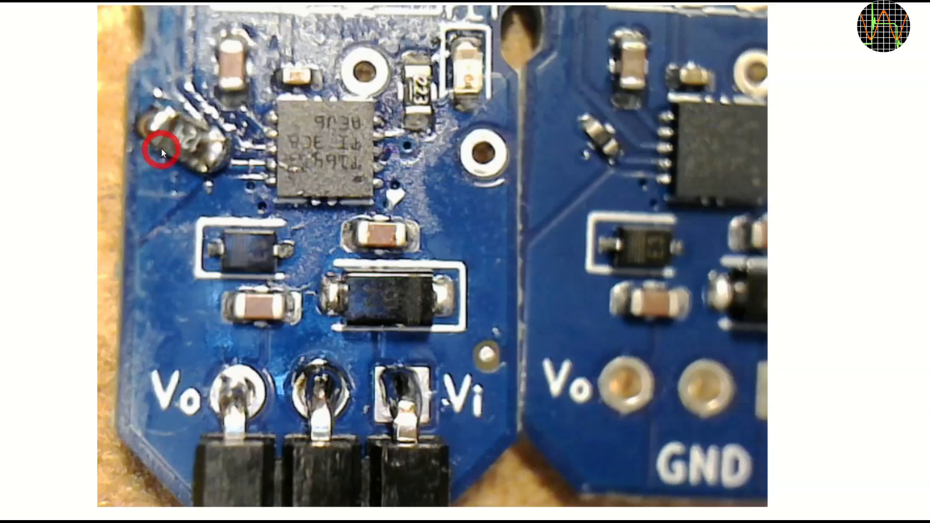
mouse_move(163, 143)
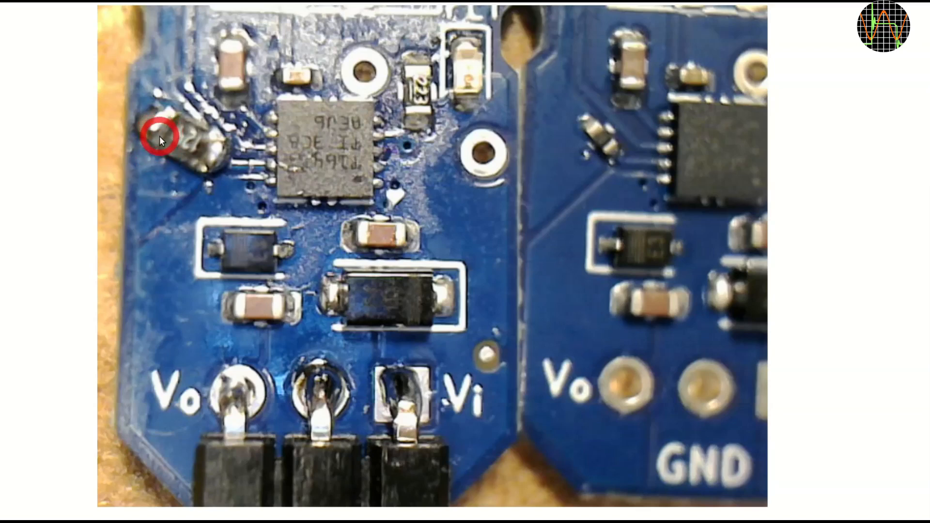
mouse_move(530, 144)
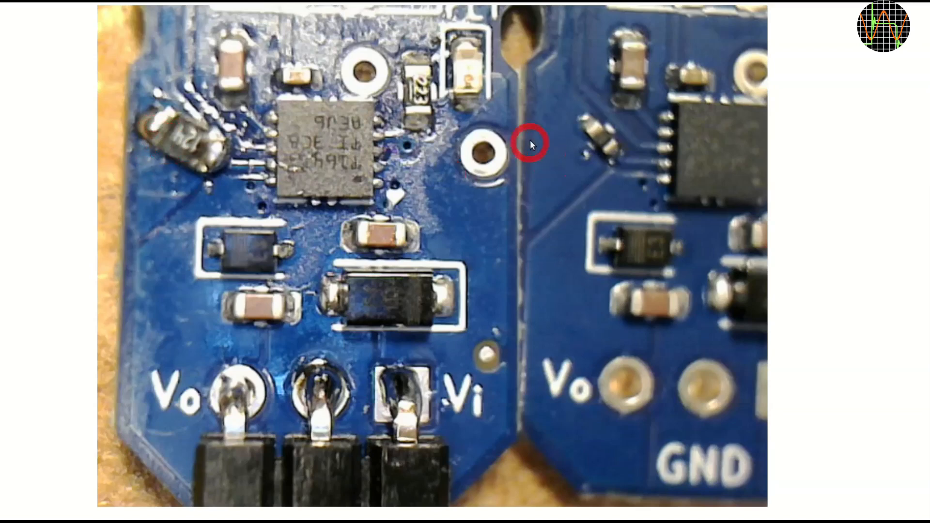
mouse_move(540, 134)
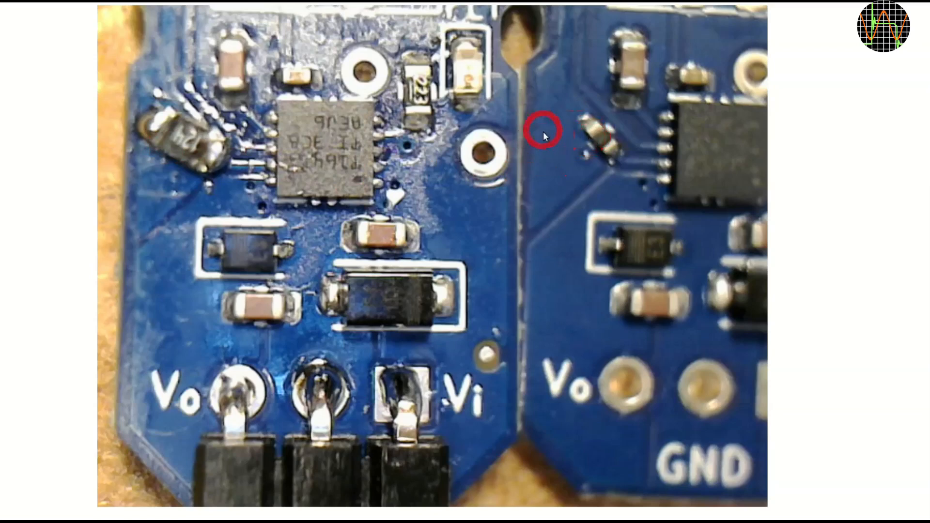
mouse_move(564, 149)
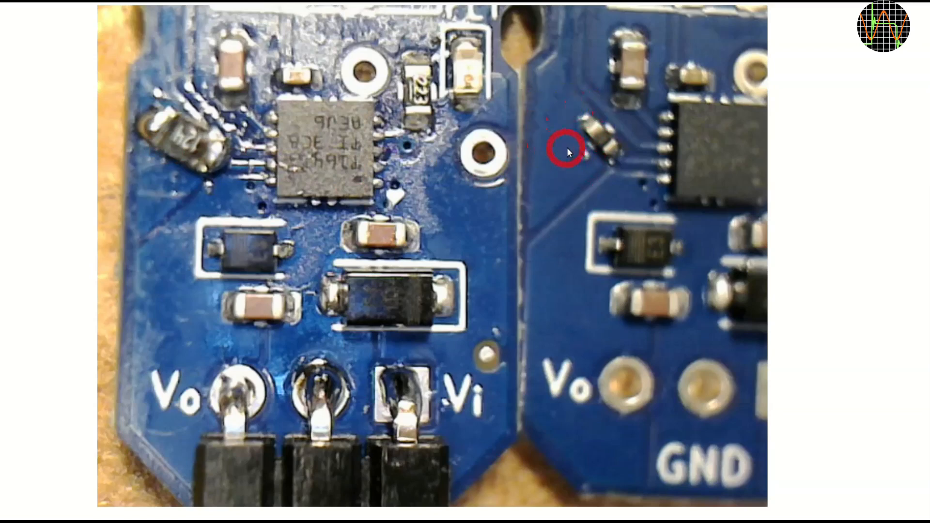
mouse_move(568, 118)
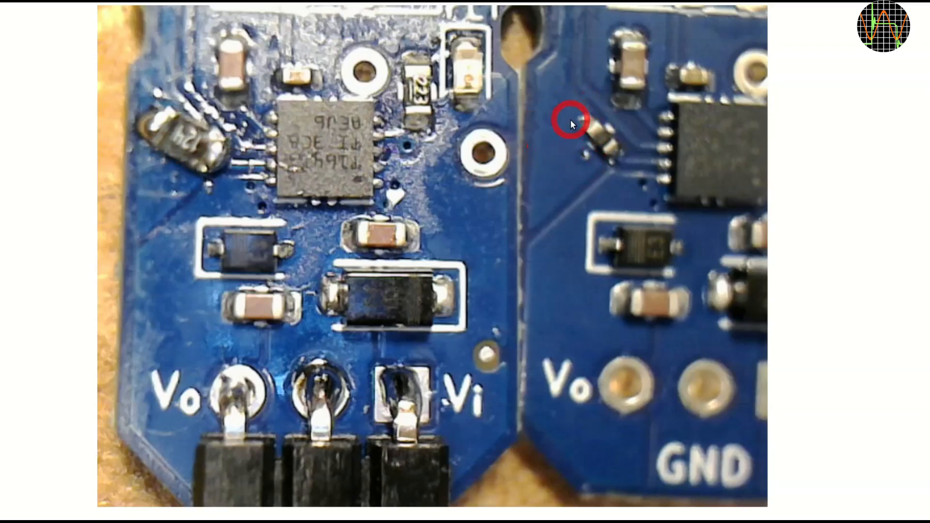